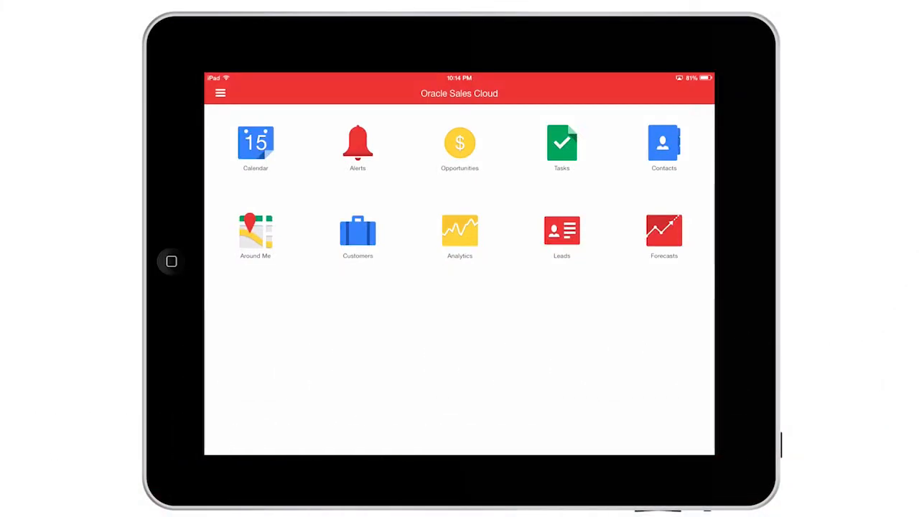
- Open the My Team Pipeline report and drill into one member's Discovery revenue
click(460, 234)
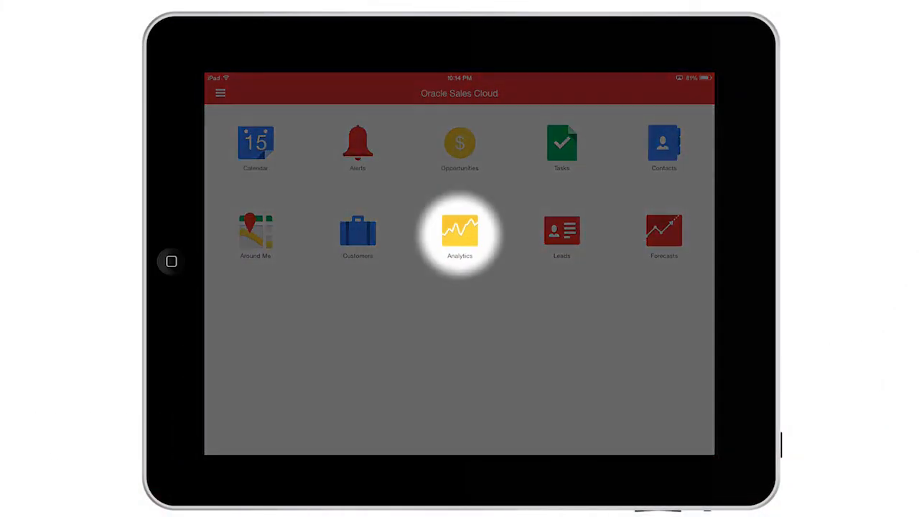
click(459, 233)
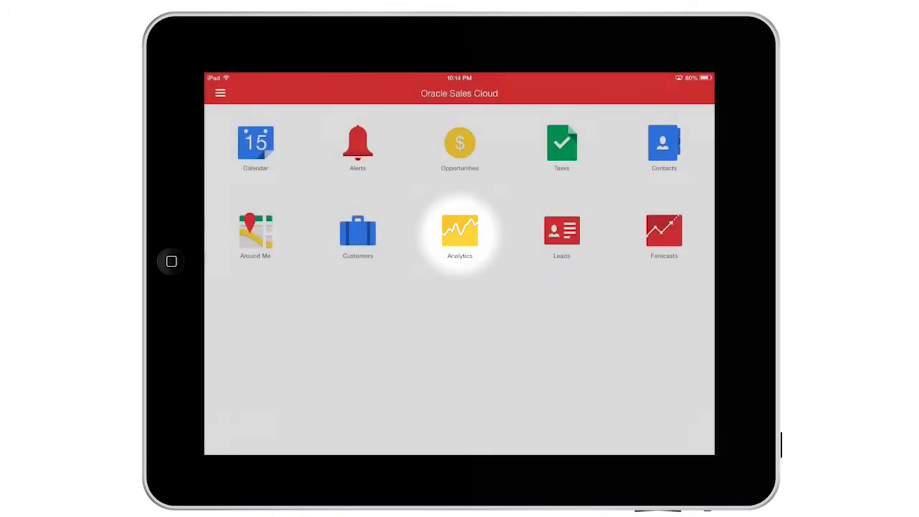
click(458, 230)
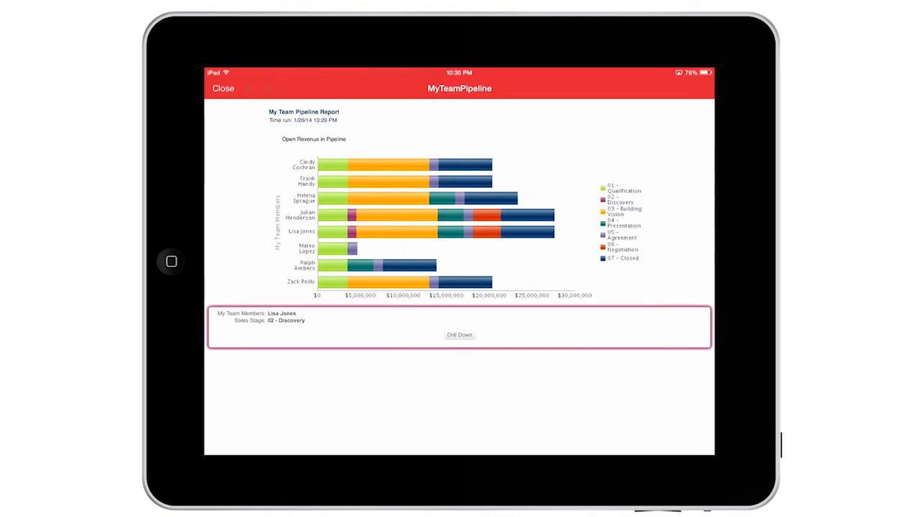
click(459, 334)
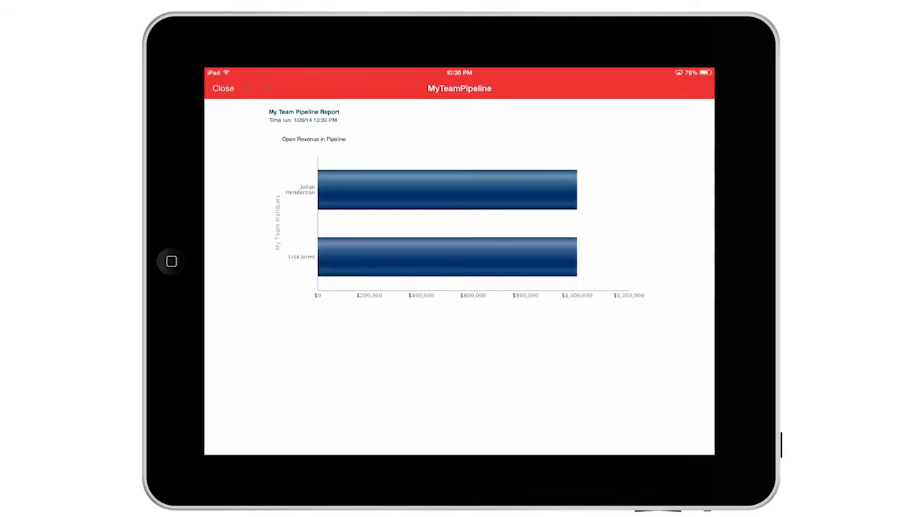
click(223, 87)
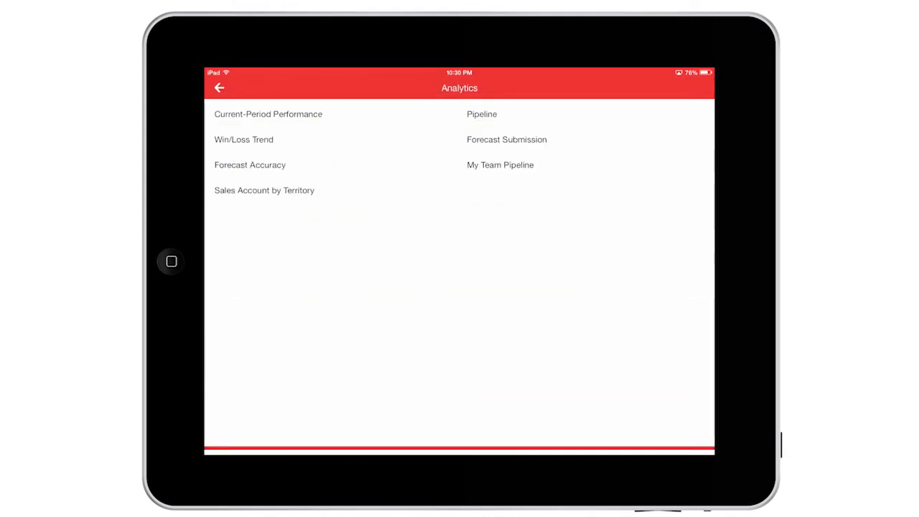
- View the Pipeline report as a table, then return home
click(481, 114)
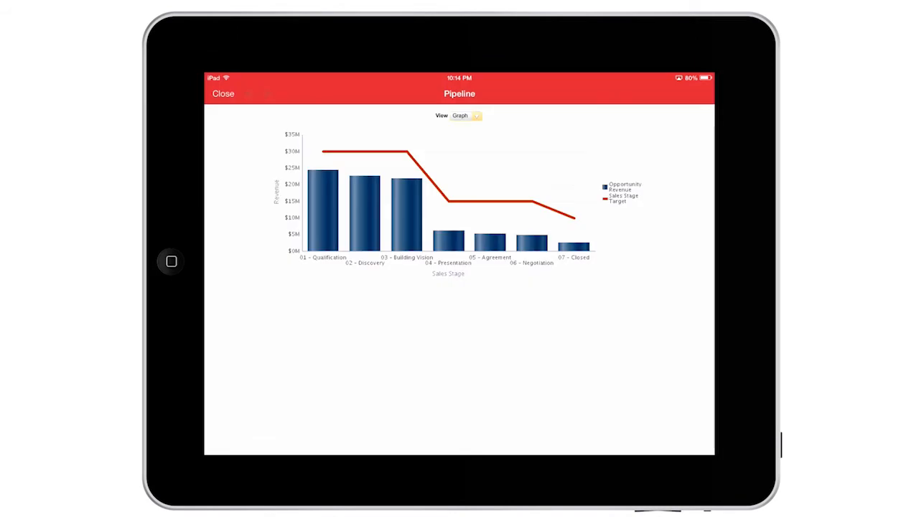
click(465, 116)
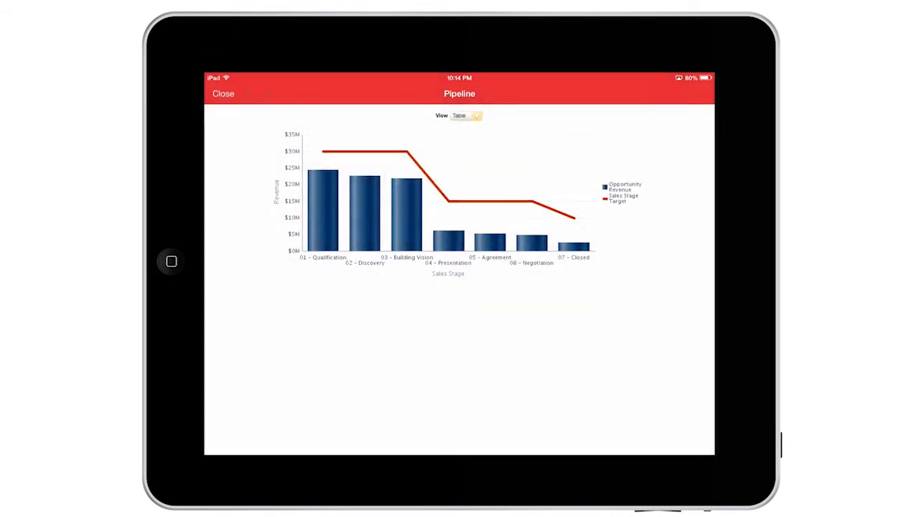
click(222, 93)
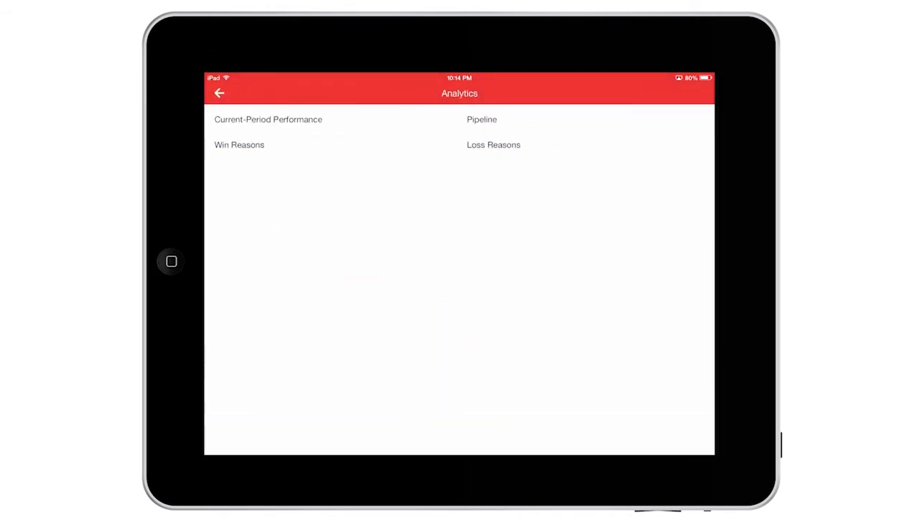
click(218, 94)
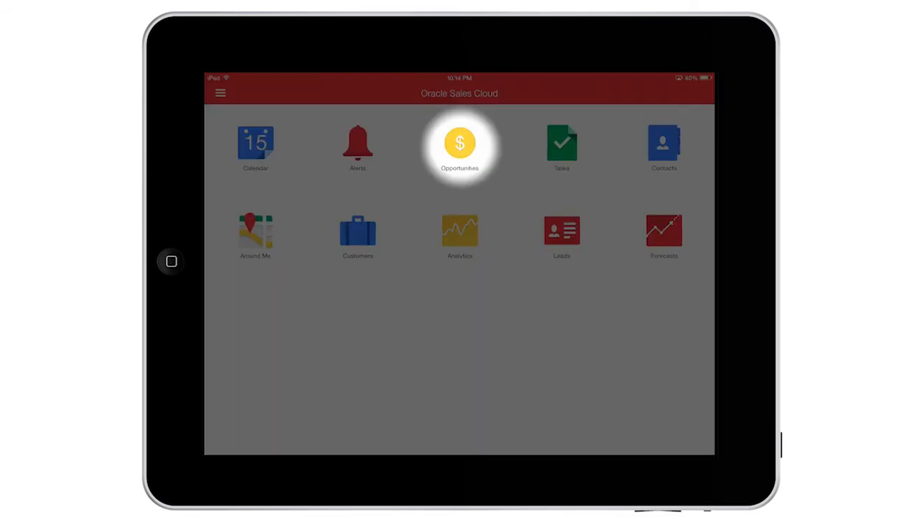
- Search opportunities with names starting with 'Green' and open Green Server Upgrade
click(460, 147)
text(G)
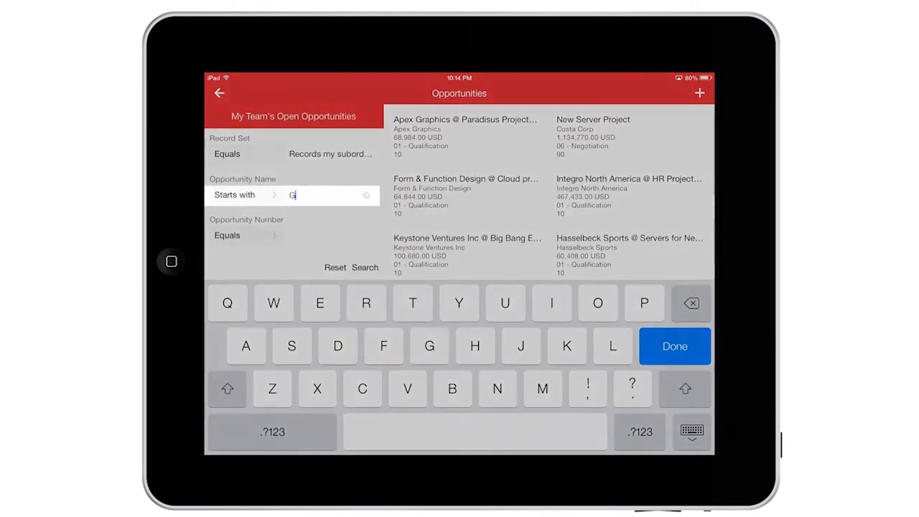
text(reen)
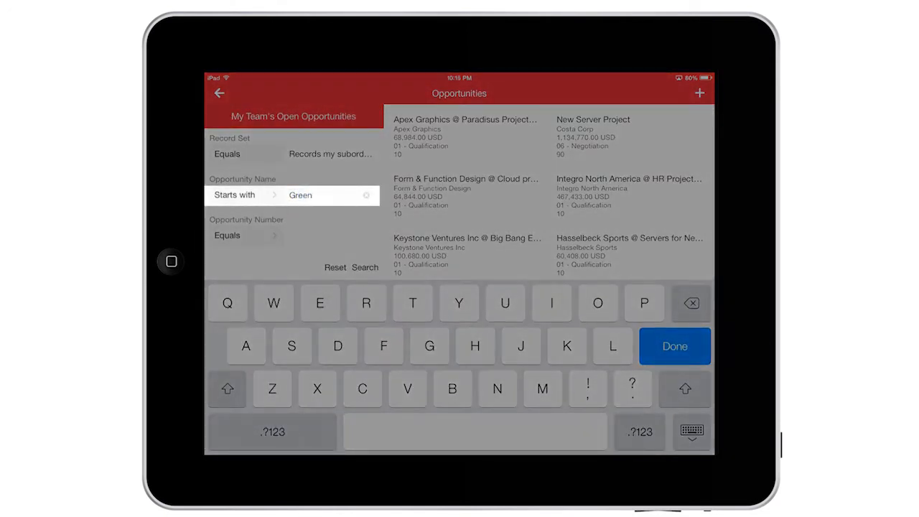
click(673, 346)
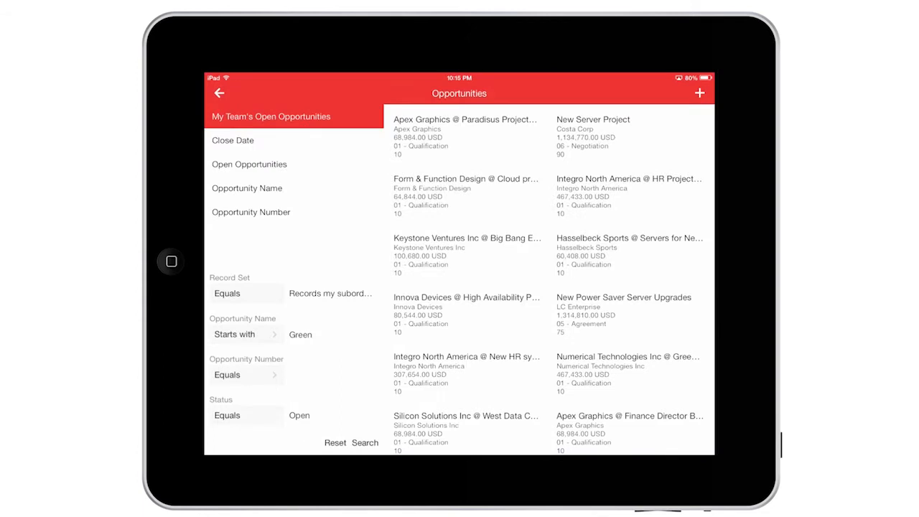
click(365, 442)
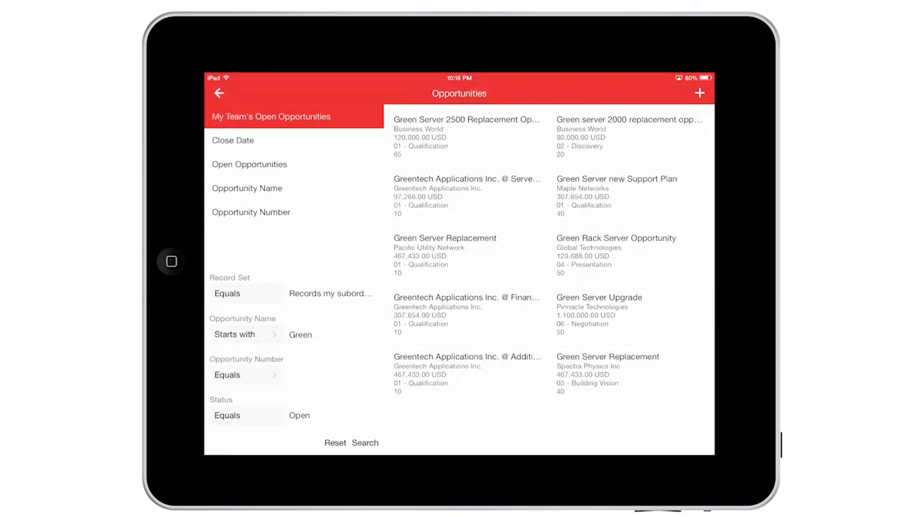
click(598, 308)
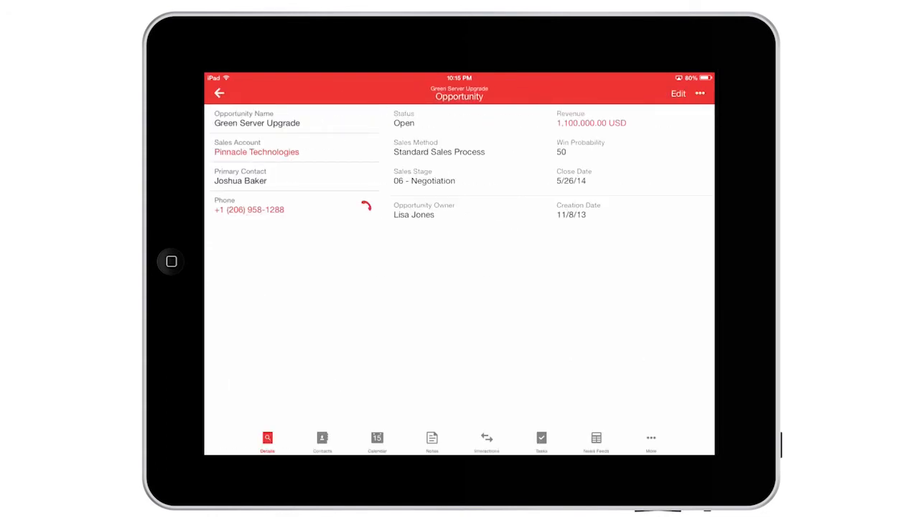
- Change Green Server Upgrade's close date to Mar 26, 2014 and save it
click(678, 93)
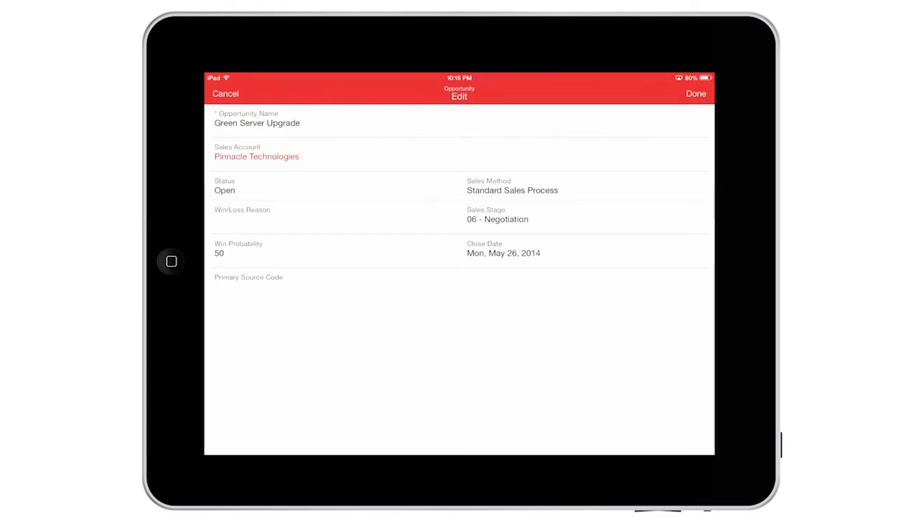
click(503, 252)
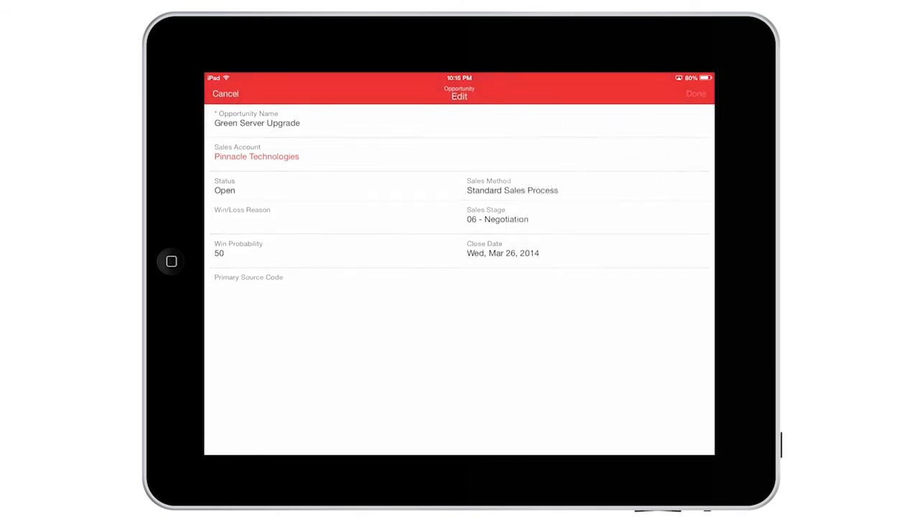
click(695, 93)
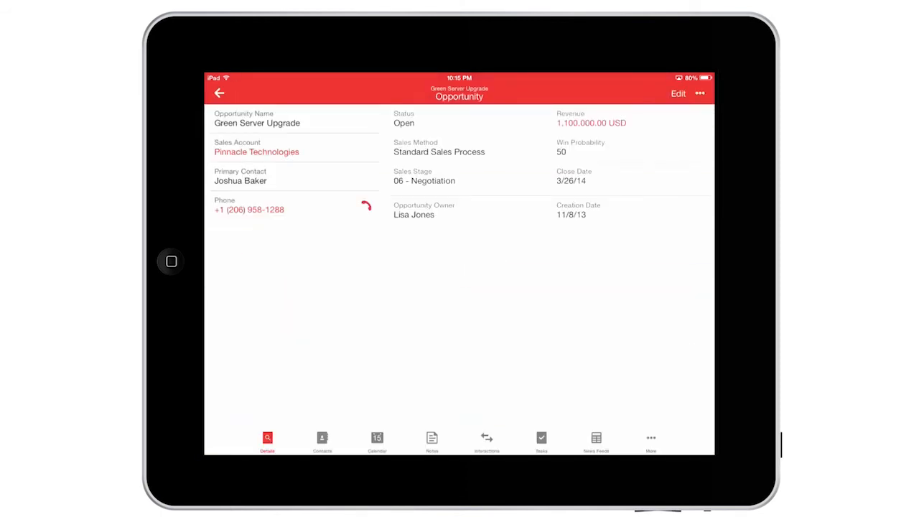
click(700, 94)
text(Team, let)
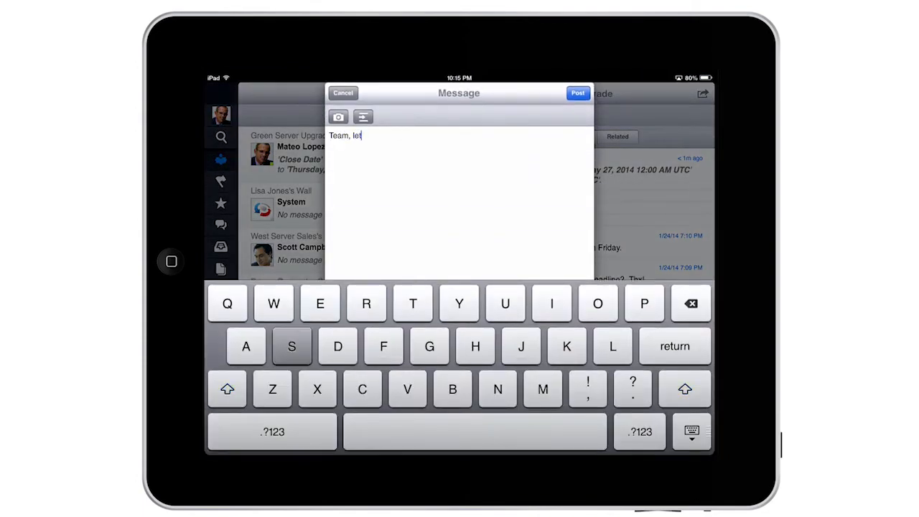
- Post 'Team, let's close this opportunity this quarter!' to the team conversation
text('s close this oppor)
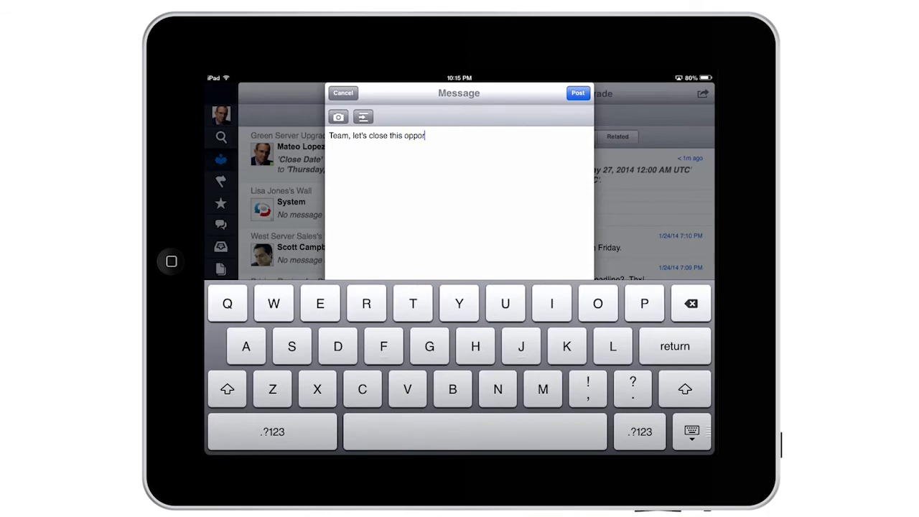
text(tunity this quarter!)
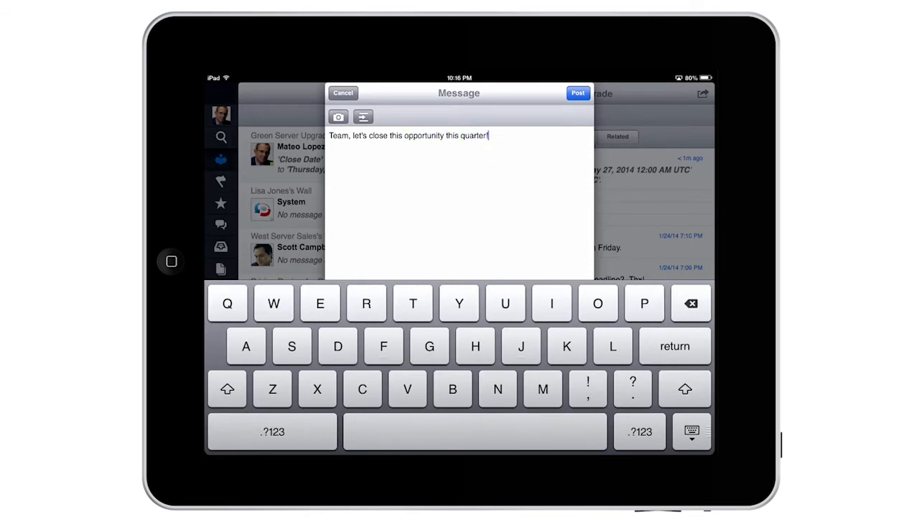
click(578, 92)
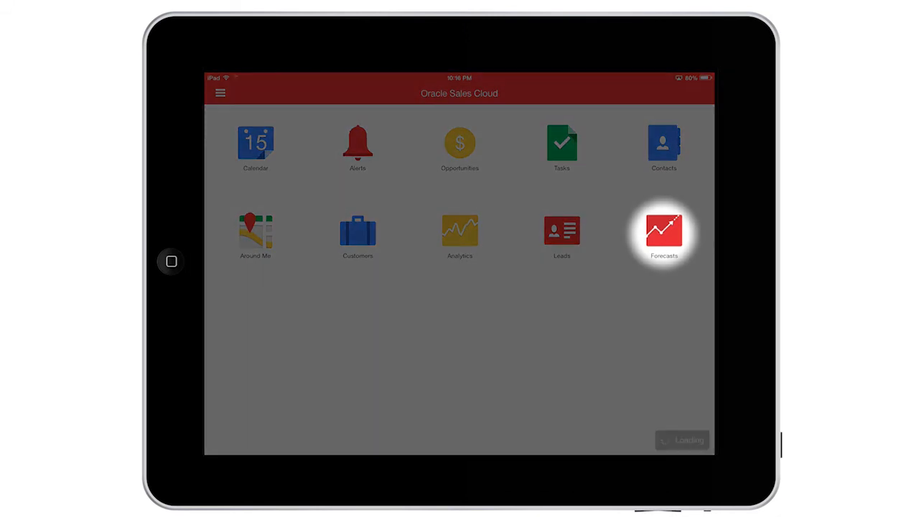
- Review the NorthWest DataCenter Opportunity forecast item at 667,433.00 USD adjusted, then go home
click(664, 230)
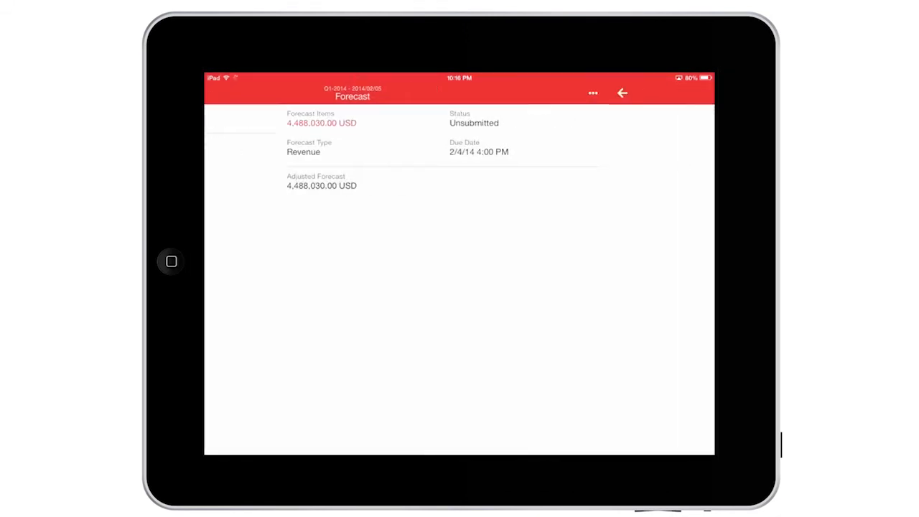
click(321, 123)
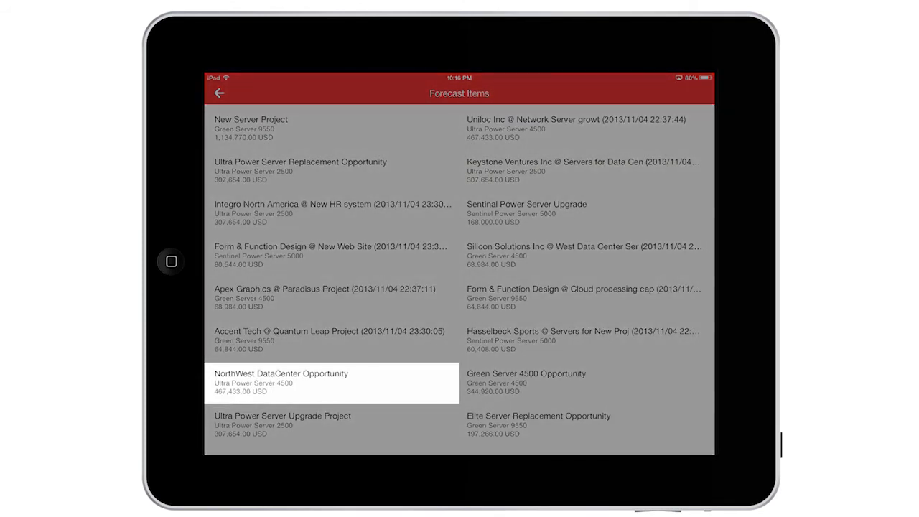
click(330, 383)
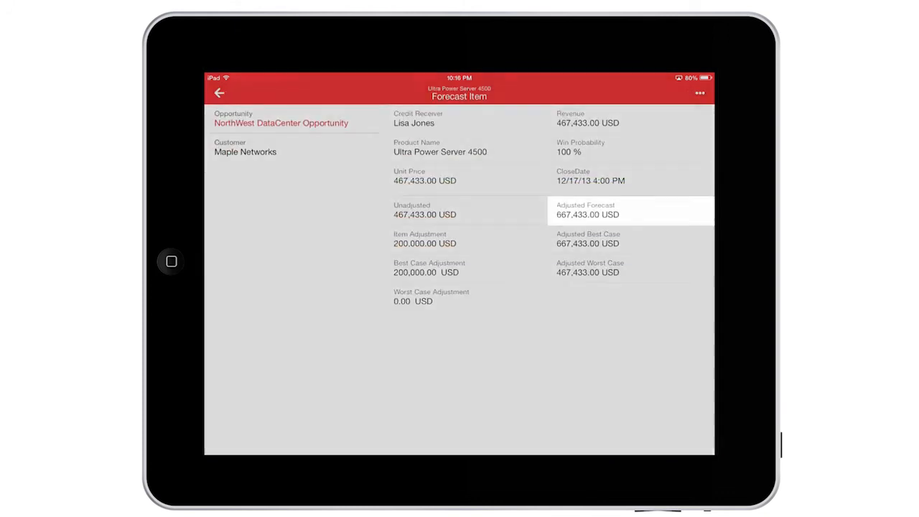
click(219, 92)
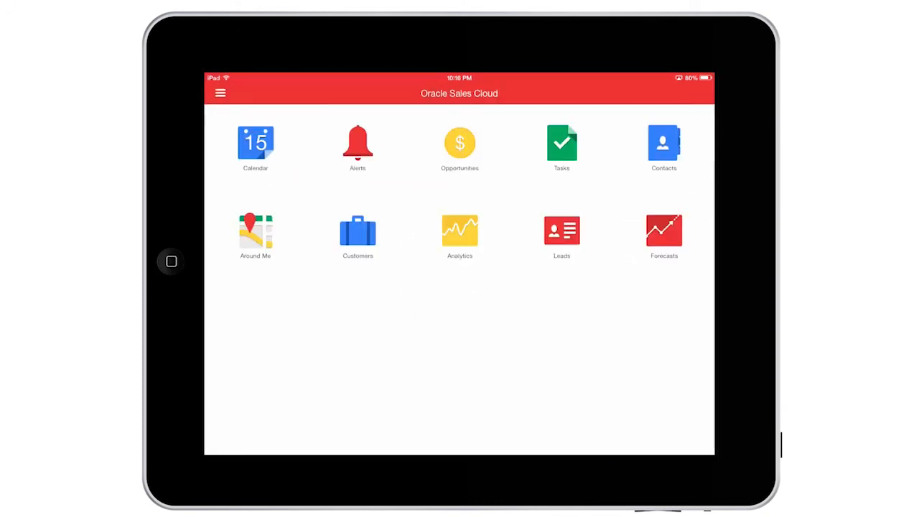
- Switch to Work Offline and view Green Server Upgrade among offline opportunities
click(220, 93)
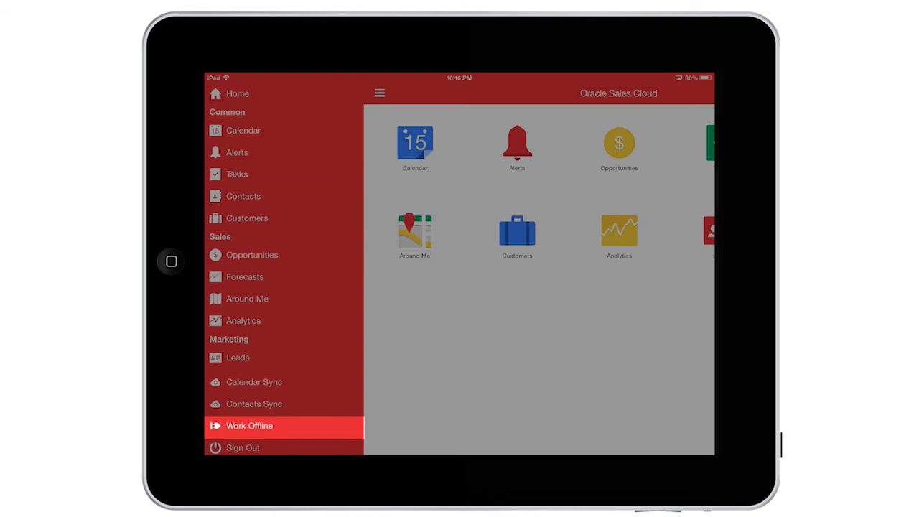
click(249, 424)
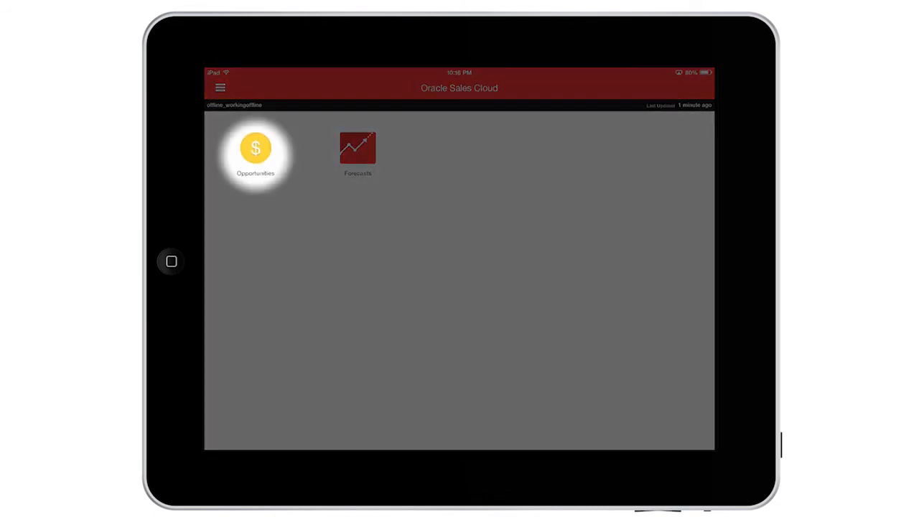
click(255, 147)
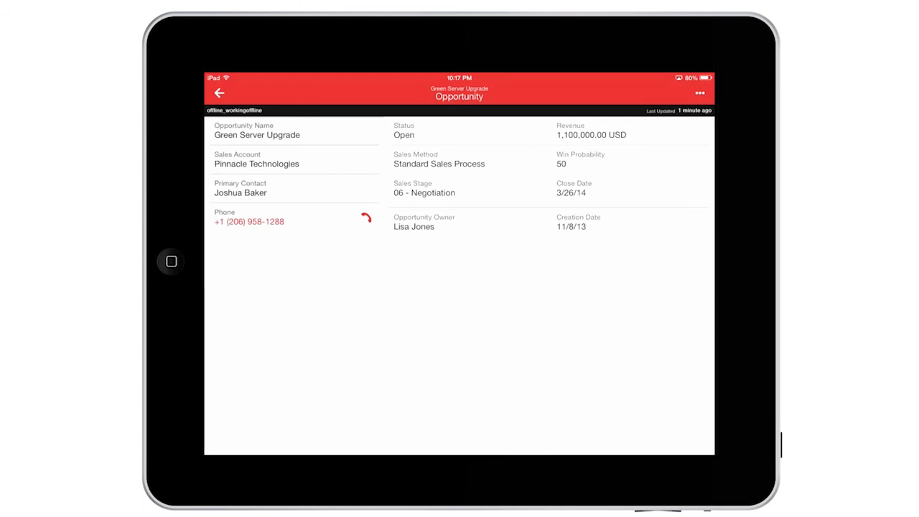
click(219, 93)
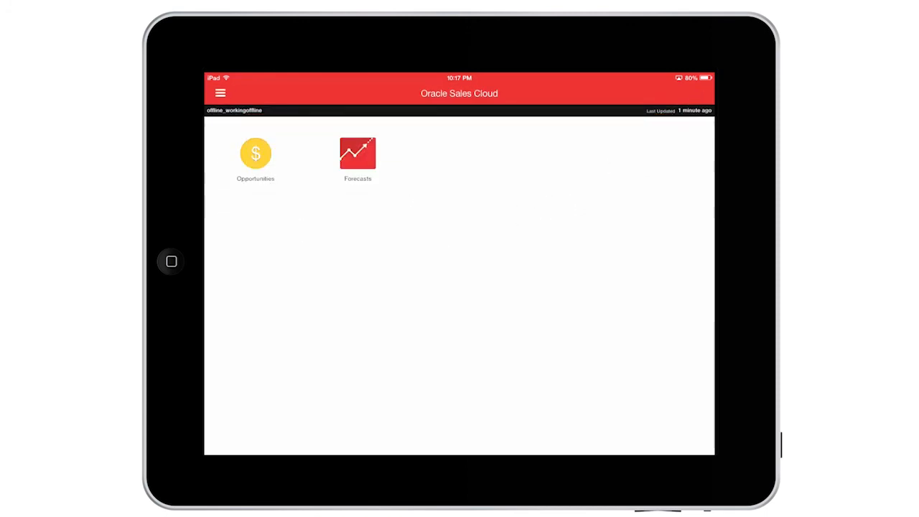